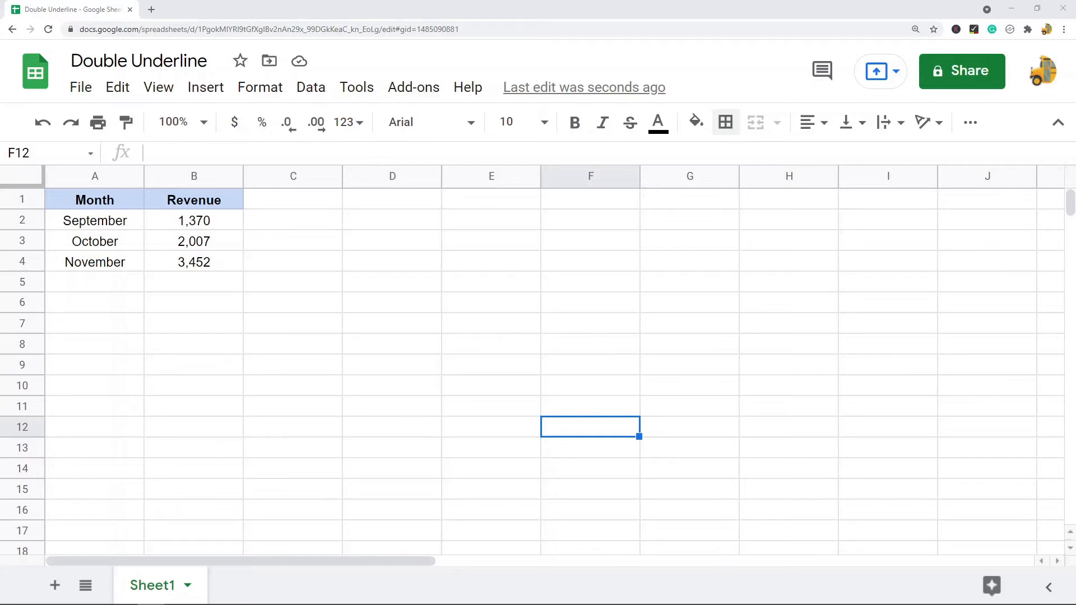
mouse_move(403, 358)
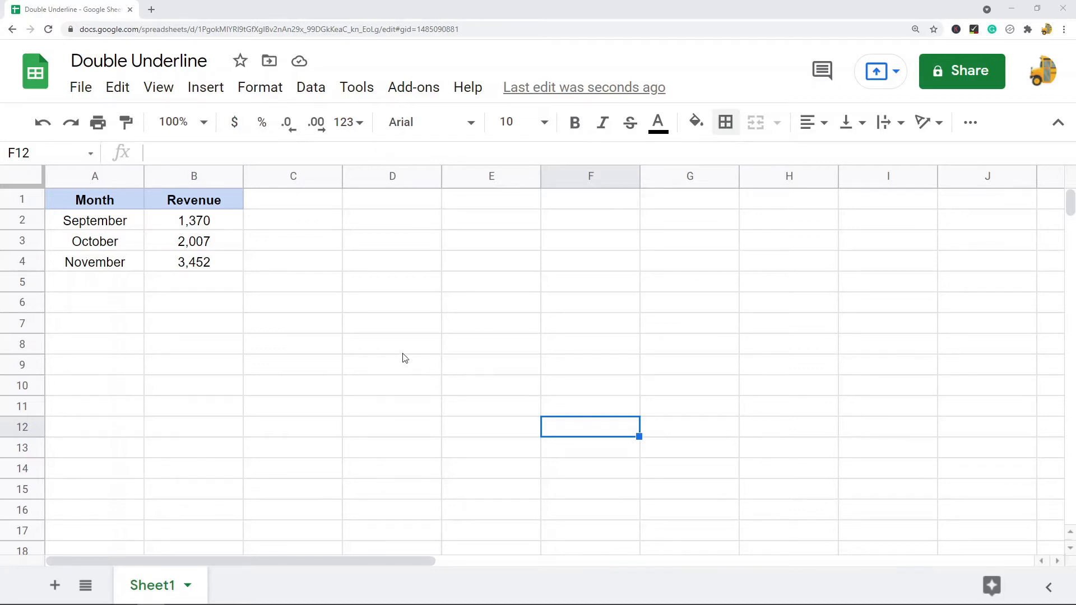
mouse_move(400, 361)
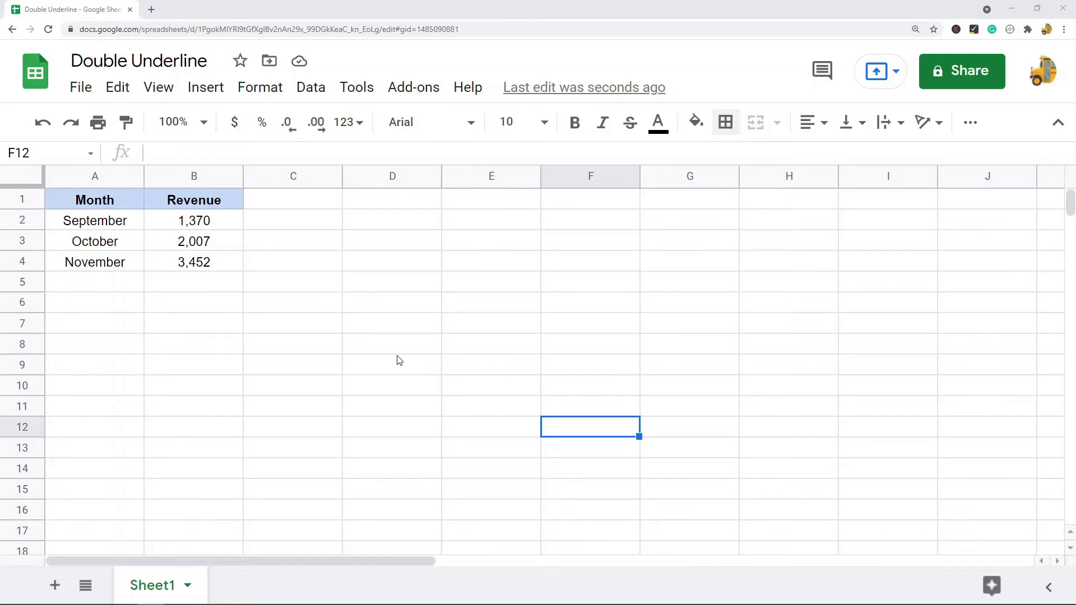
mouse_move(449, 372)
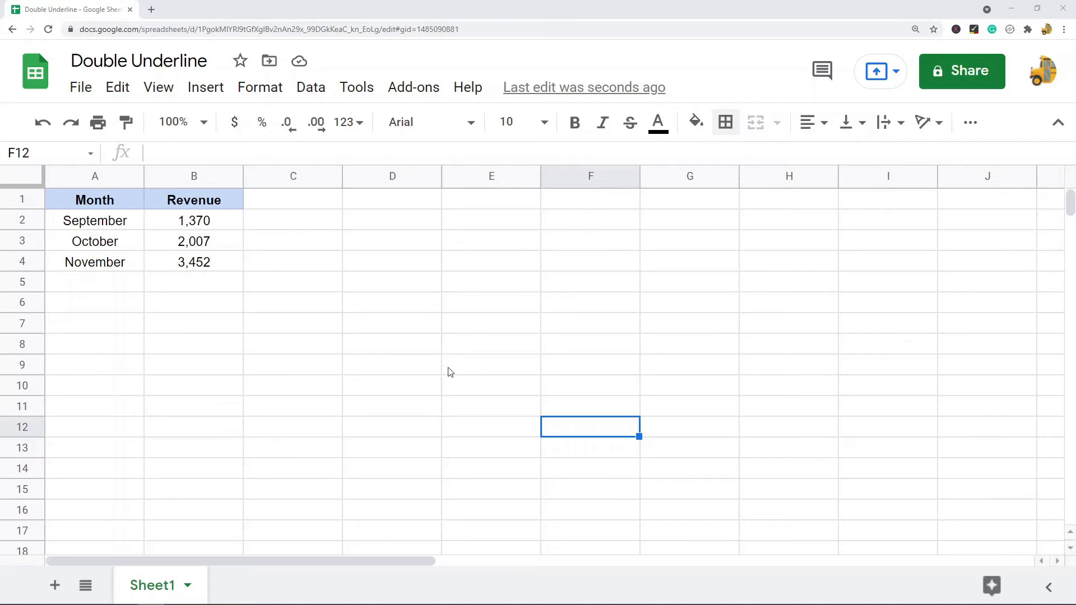
Deselect the table and choose the double-line style in the Borders menu's Border style options.
click(392, 364)
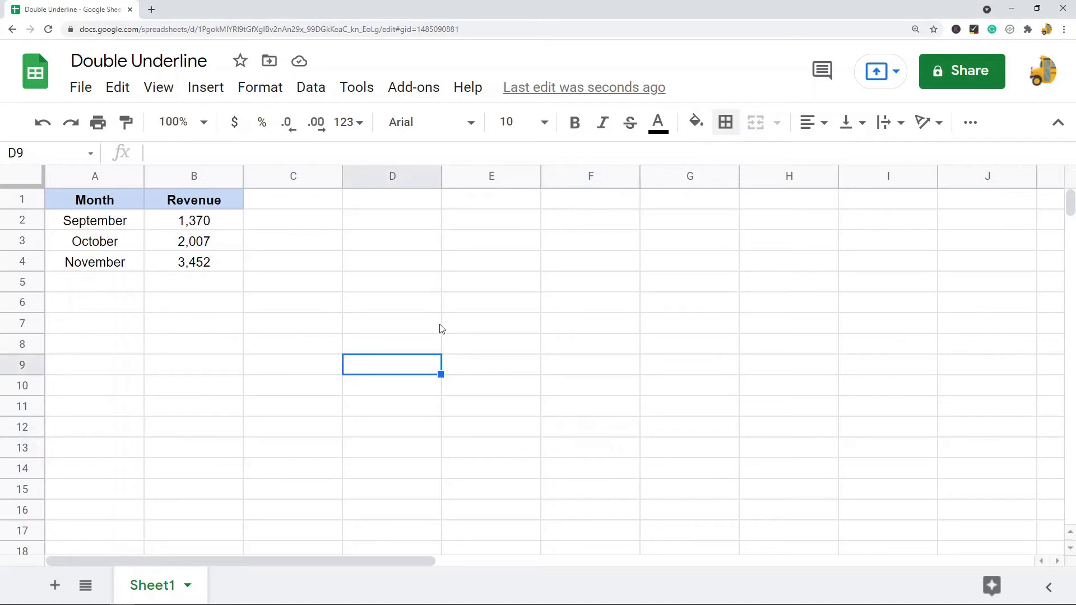
mouse_move(678, 300)
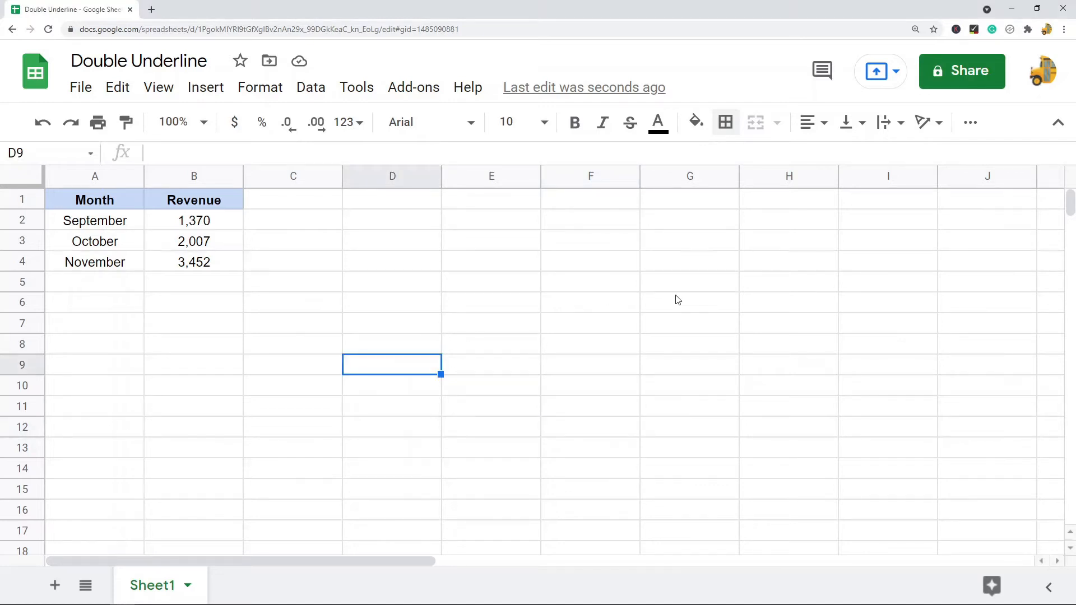
mouse_move(724, 123)
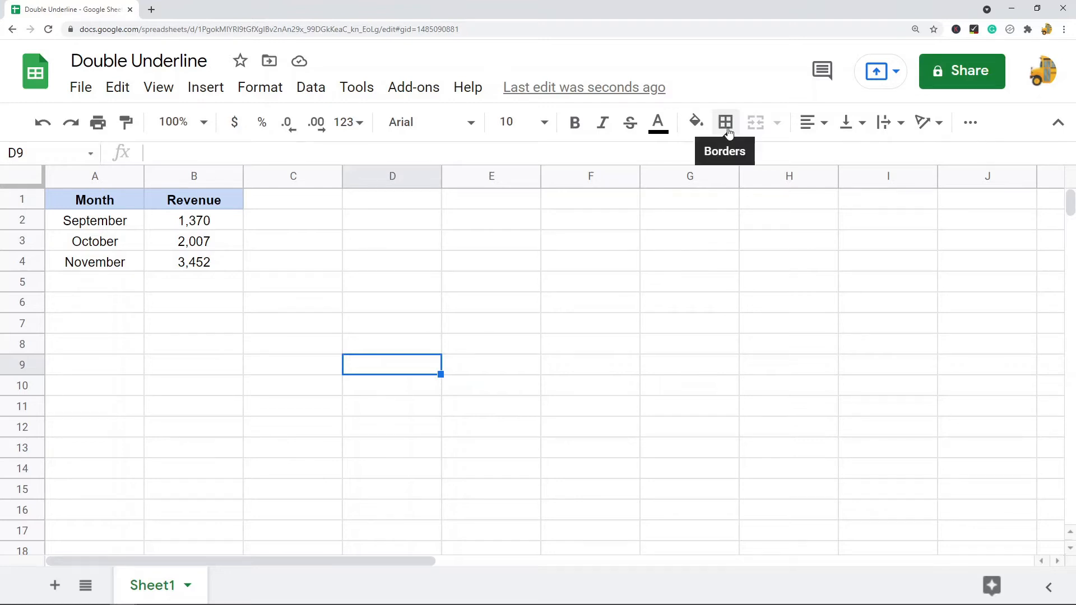
click(724, 122)
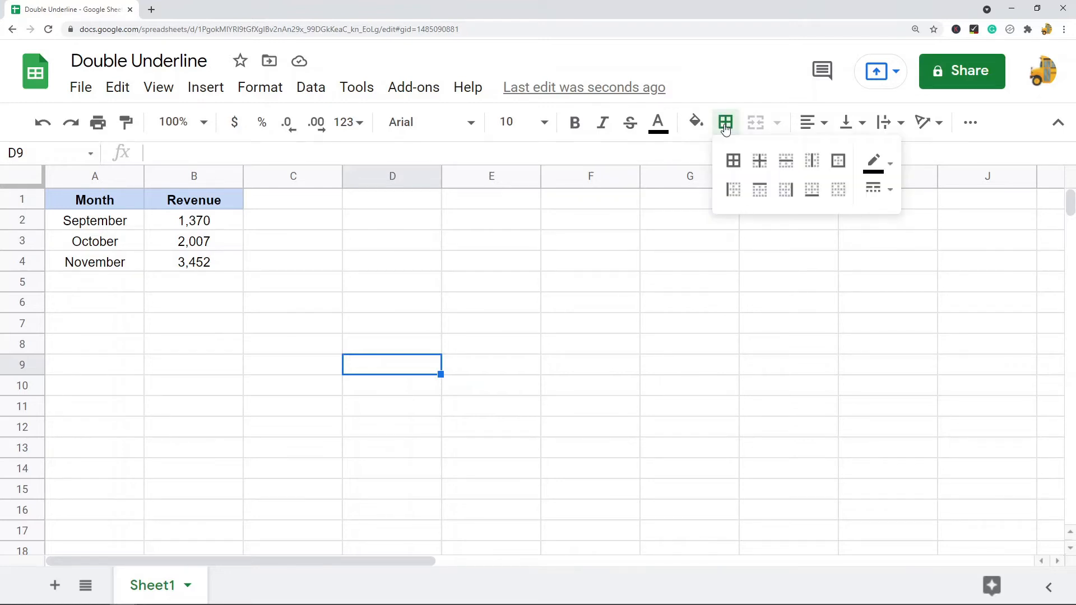
mouse_move(874, 190)
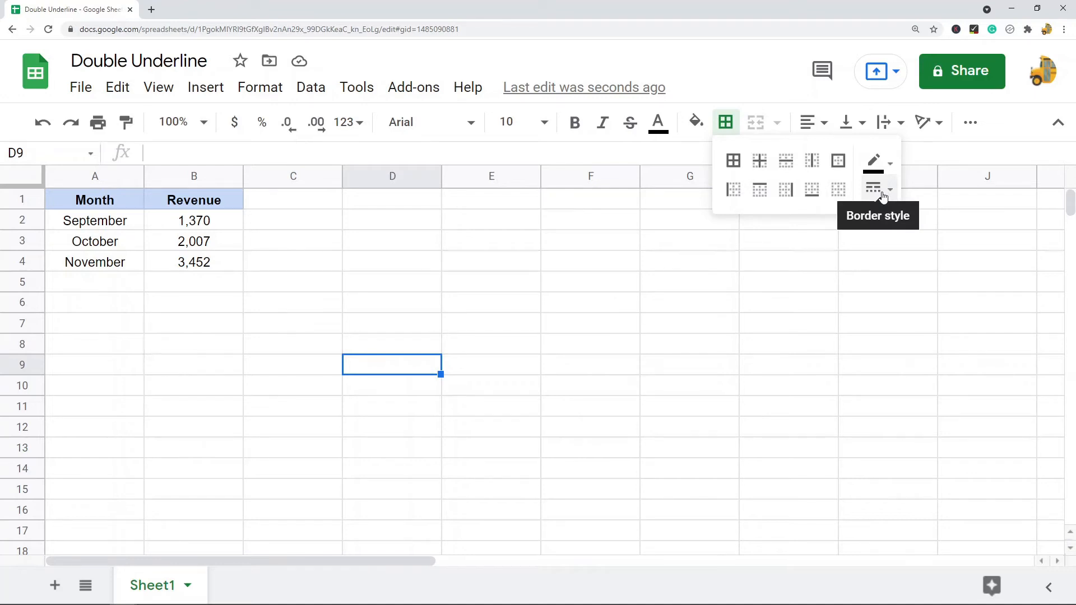
click(879, 189)
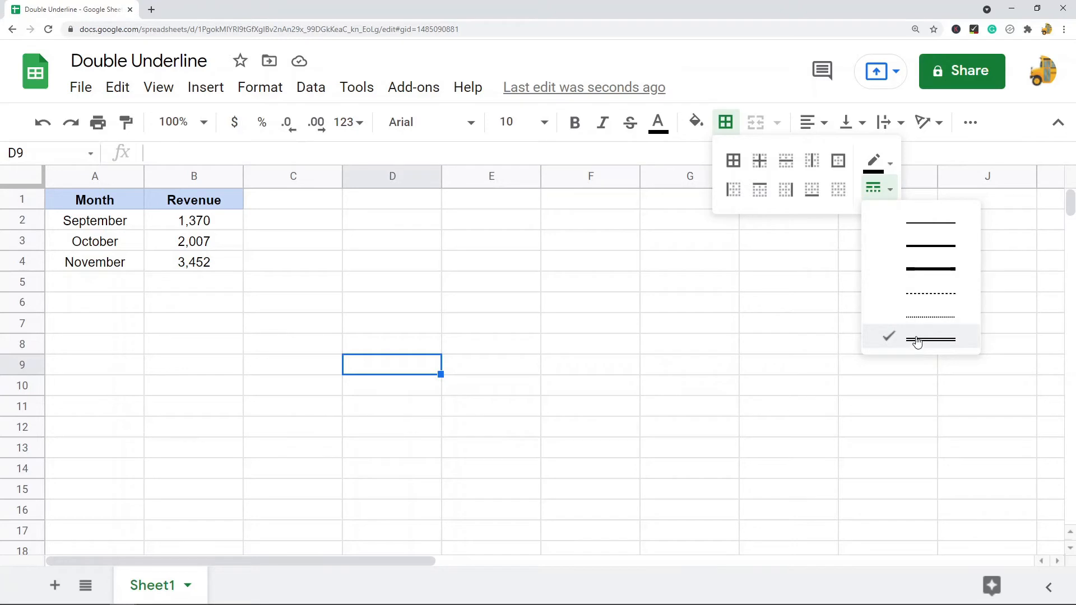
click(929, 342)
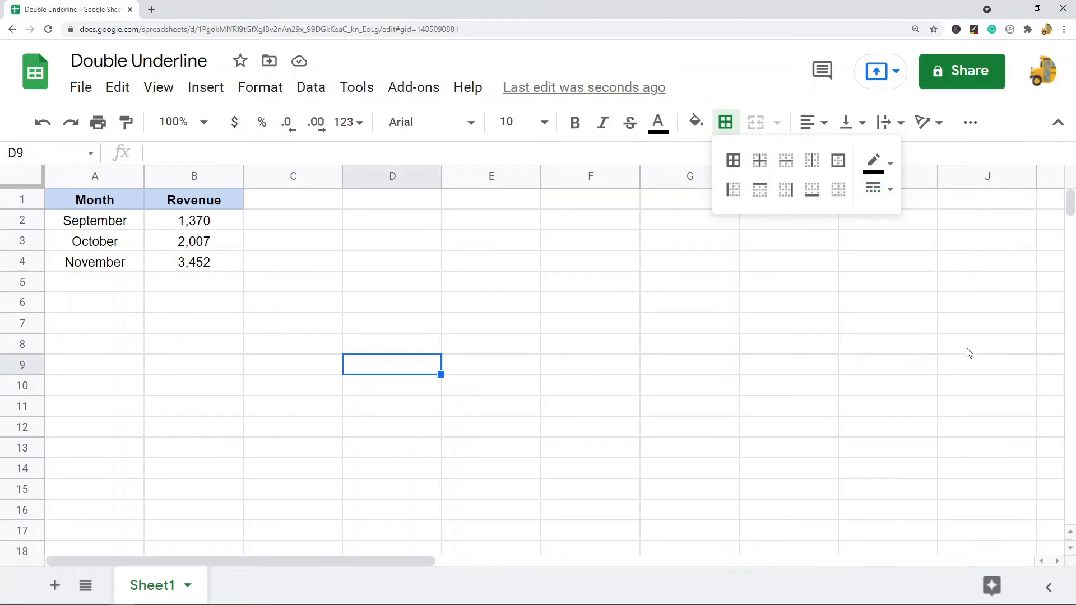
click(393, 302)
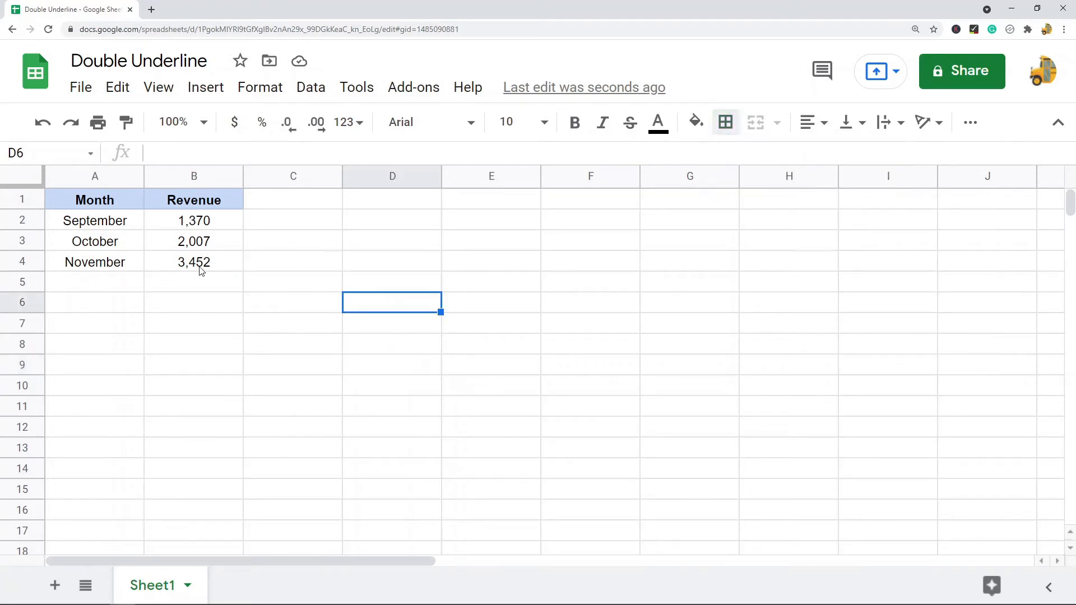
mouse_move(115, 273)
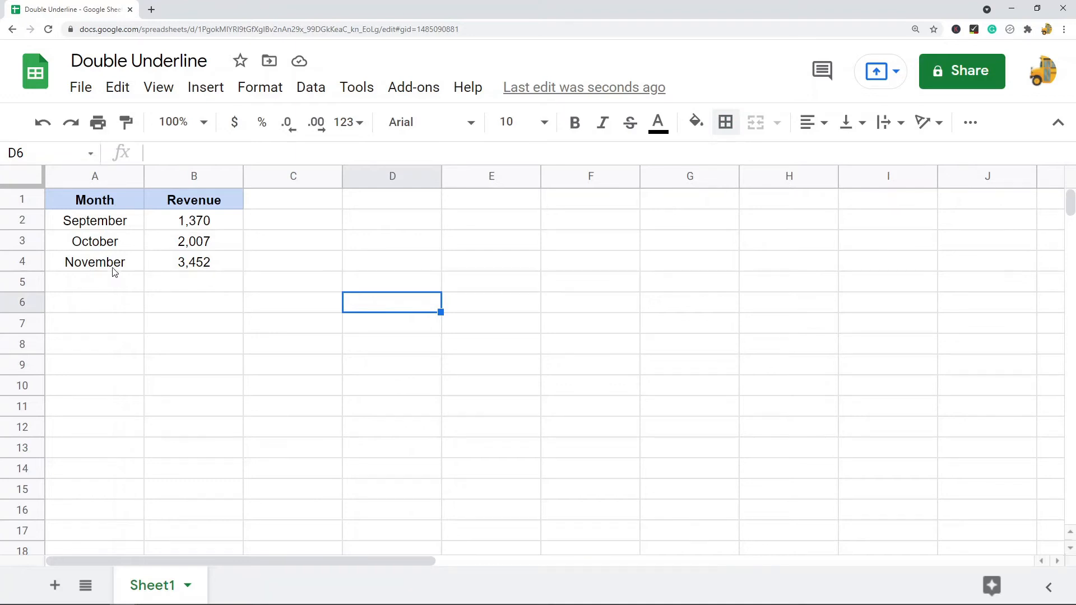
Give the November row A4:B4 a double-line bottom border, then select A6:B7.
click(193, 344)
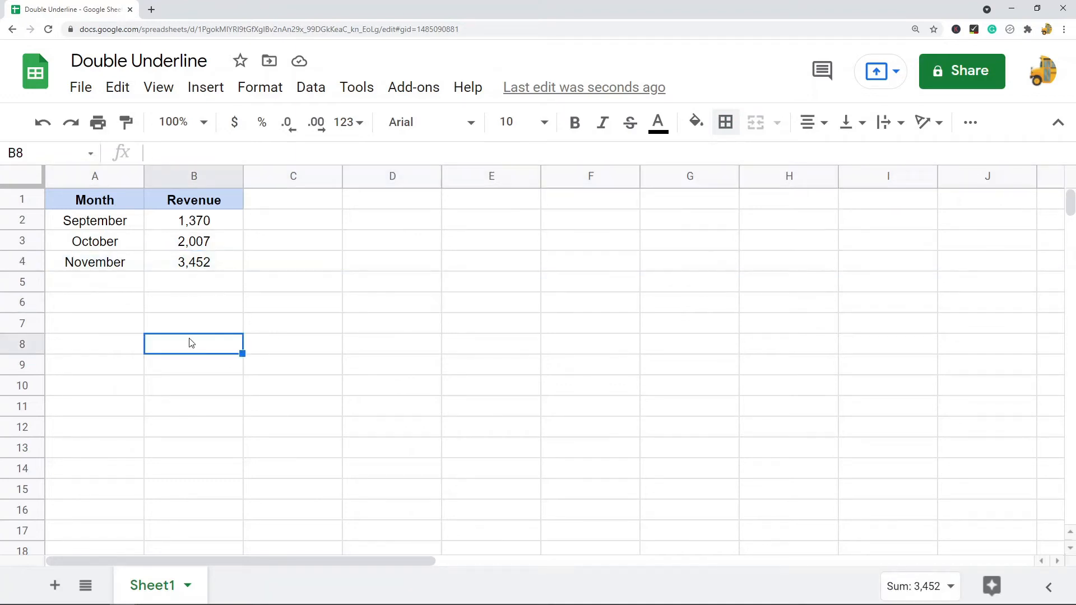
click(193, 261)
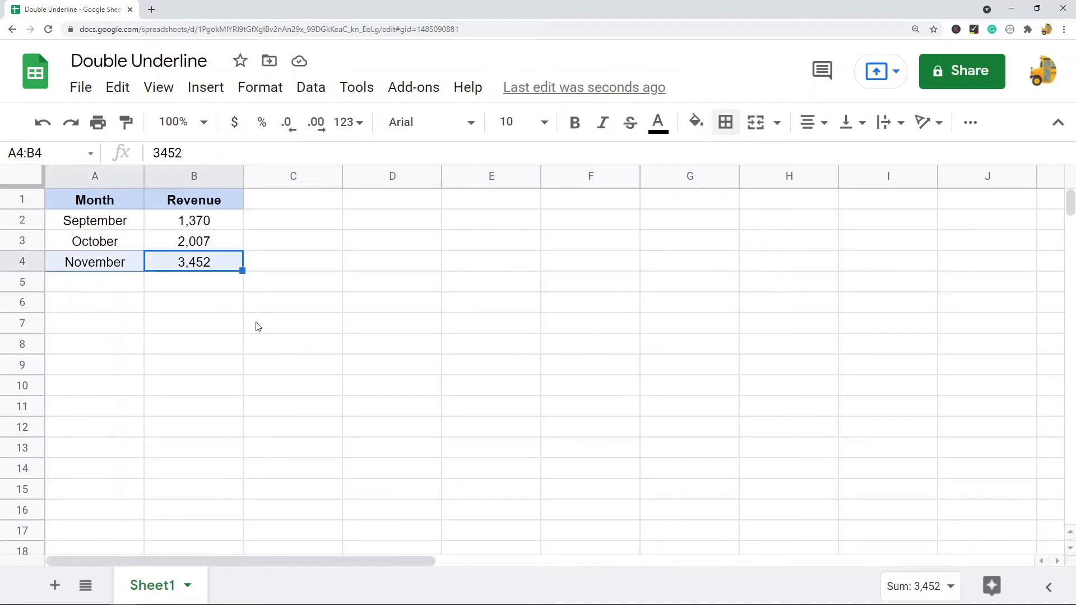
mouse_move(269, 317)
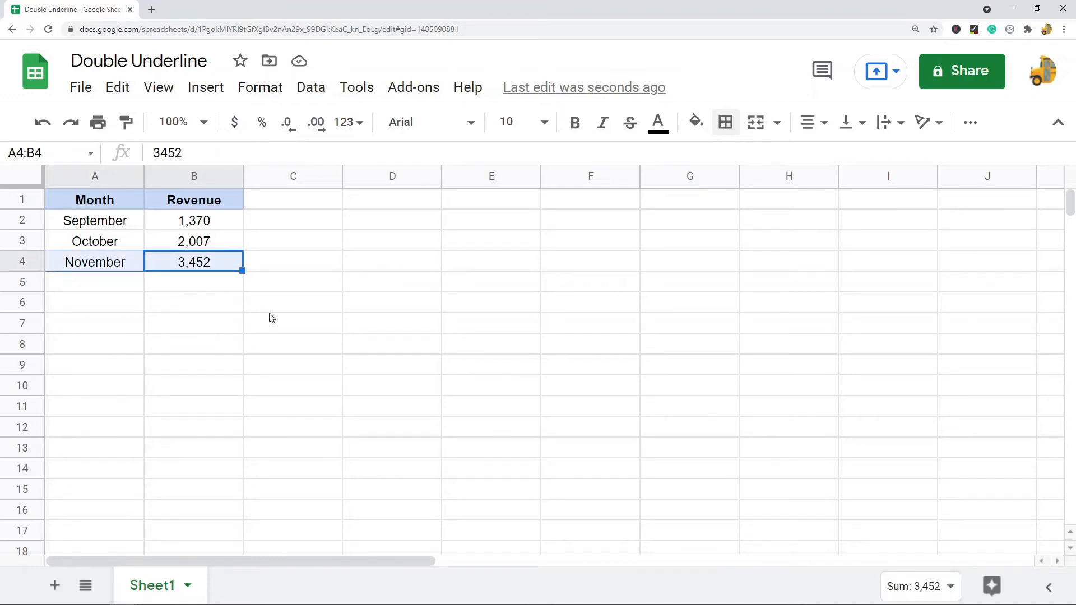
mouse_move(725, 130)
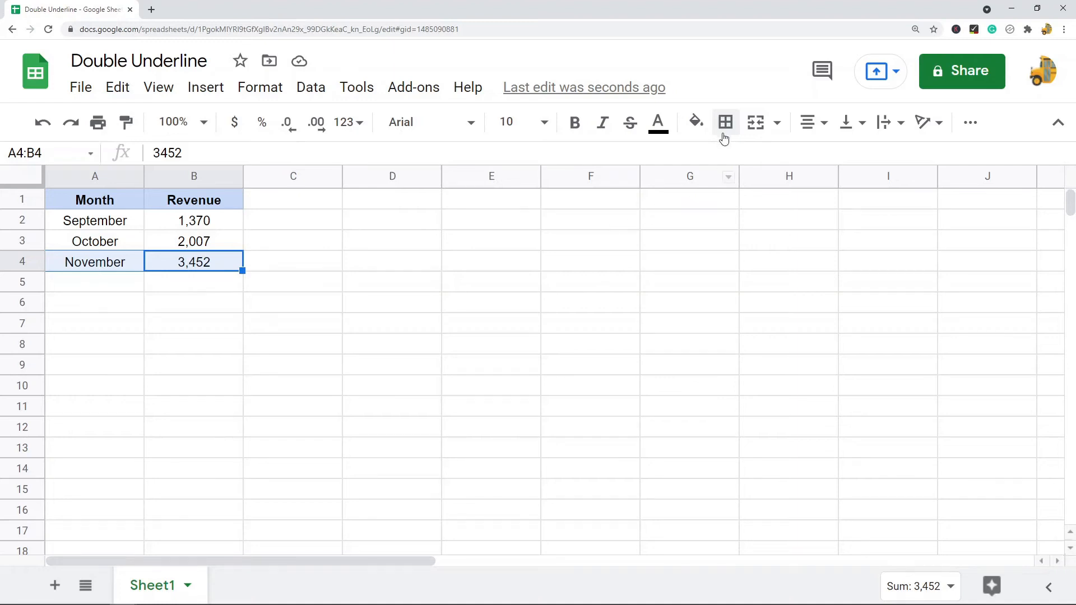
click(725, 122)
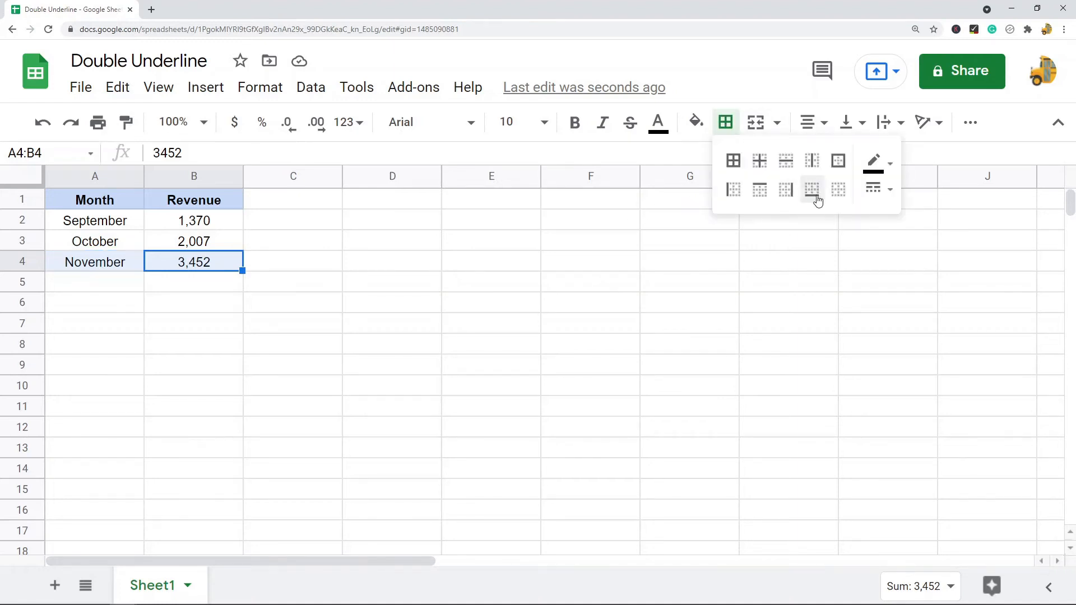
mouse_move(811, 189)
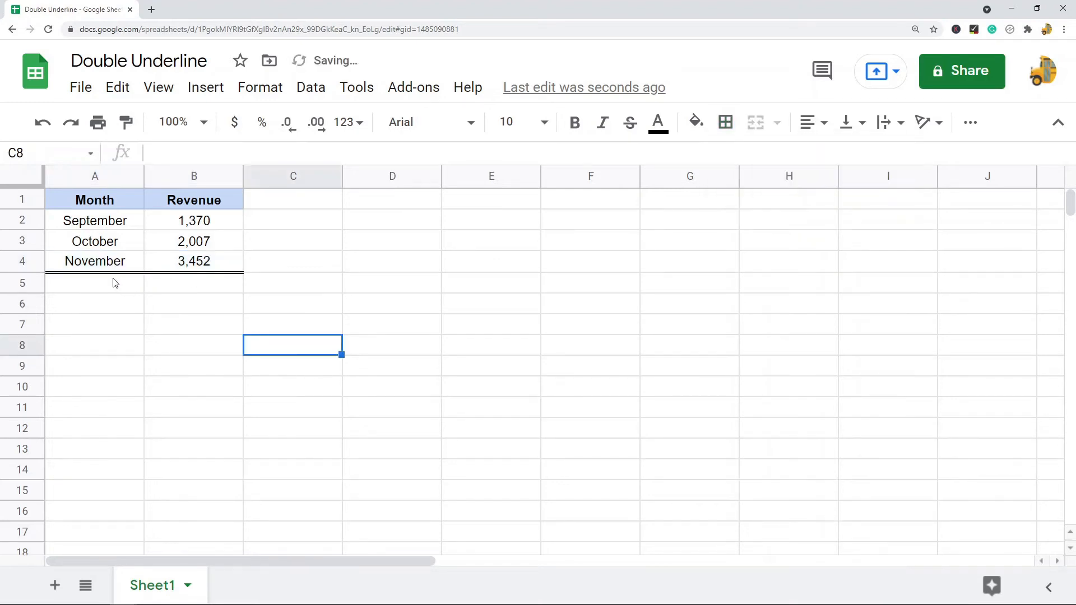
click(193, 304)
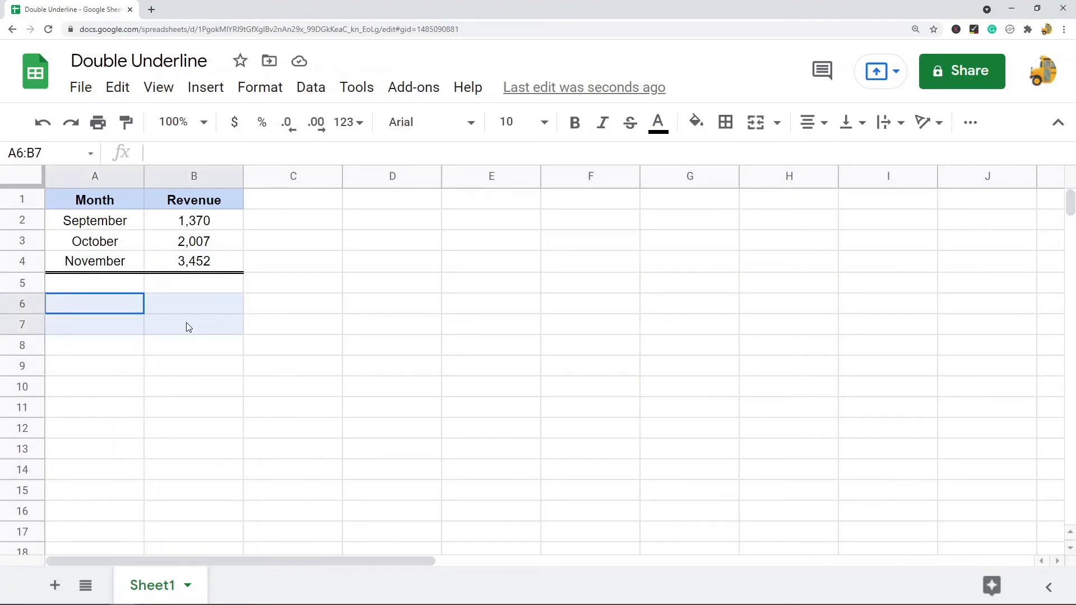
Box every cell of the empty range A6:B7 with double-line borders.
click(725, 122)
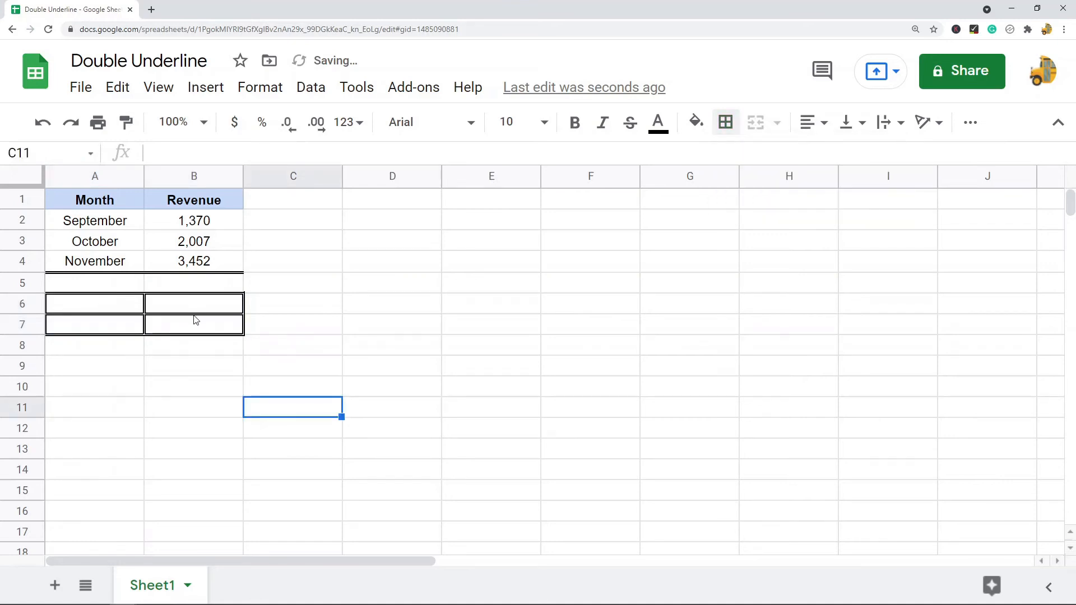
click(725, 122)
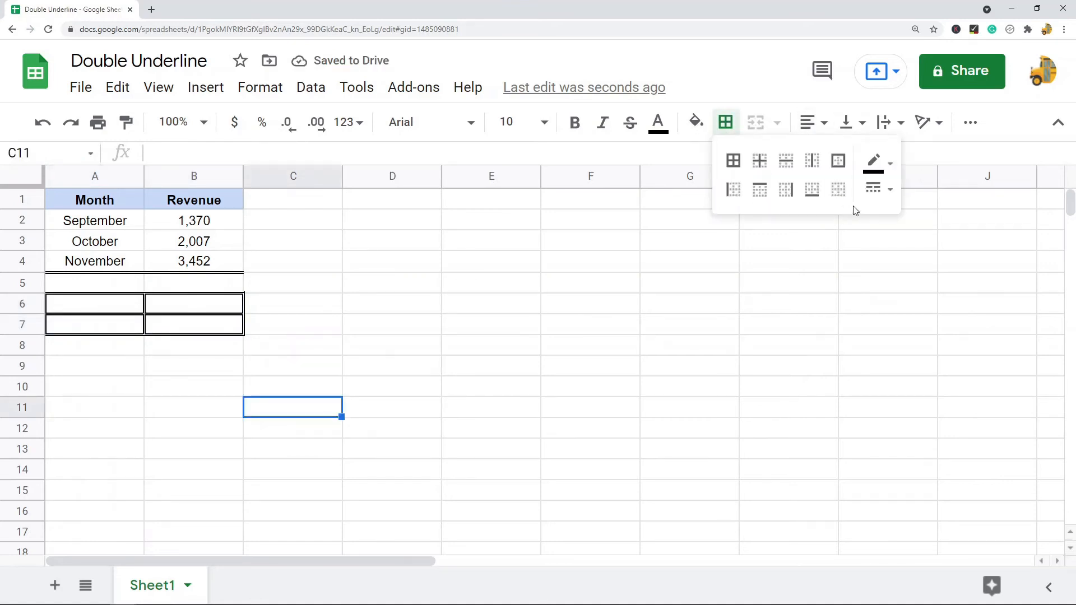
click(873, 188)
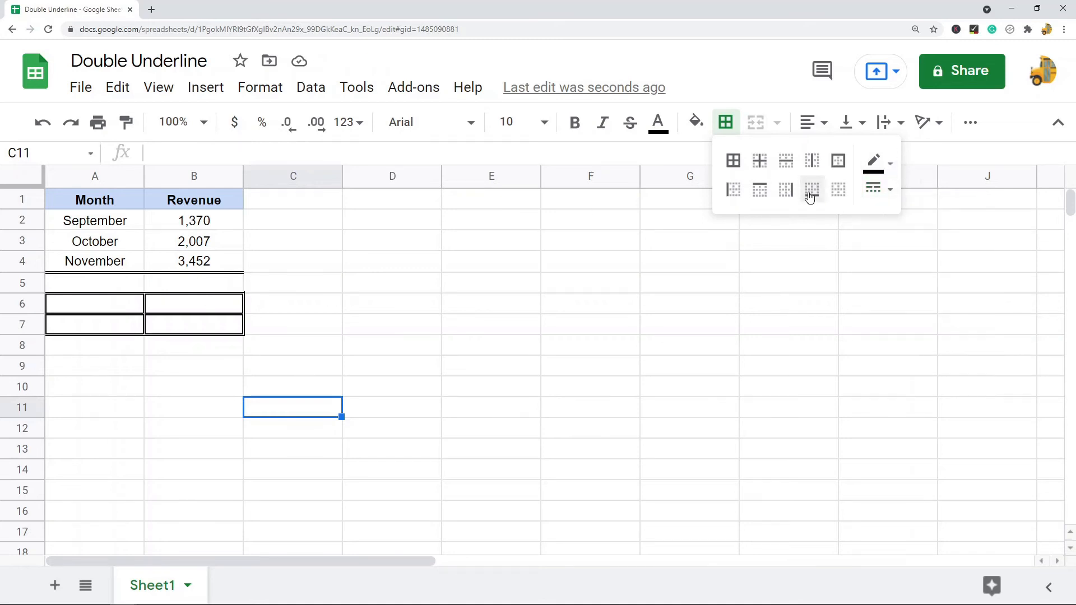
mouse_move(810, 189)
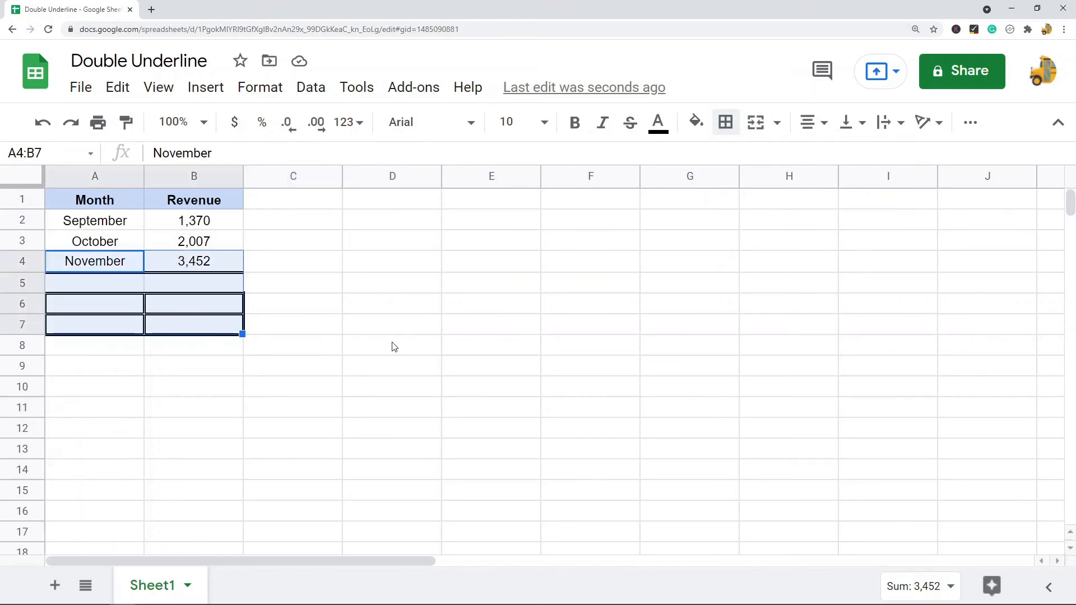
mouse_move(675, 303)
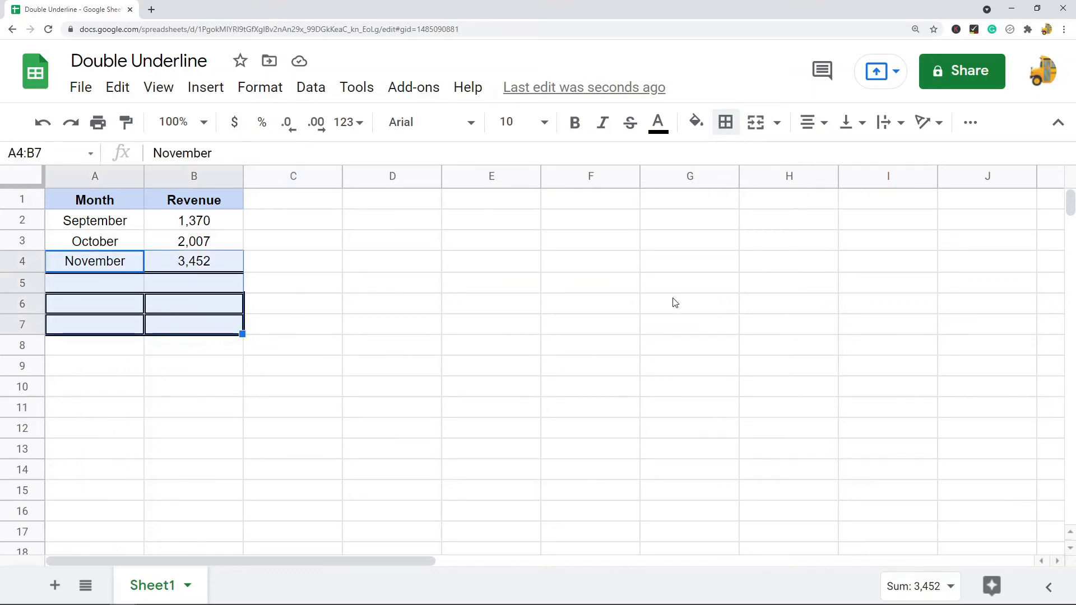
mouse_move(462, 296)
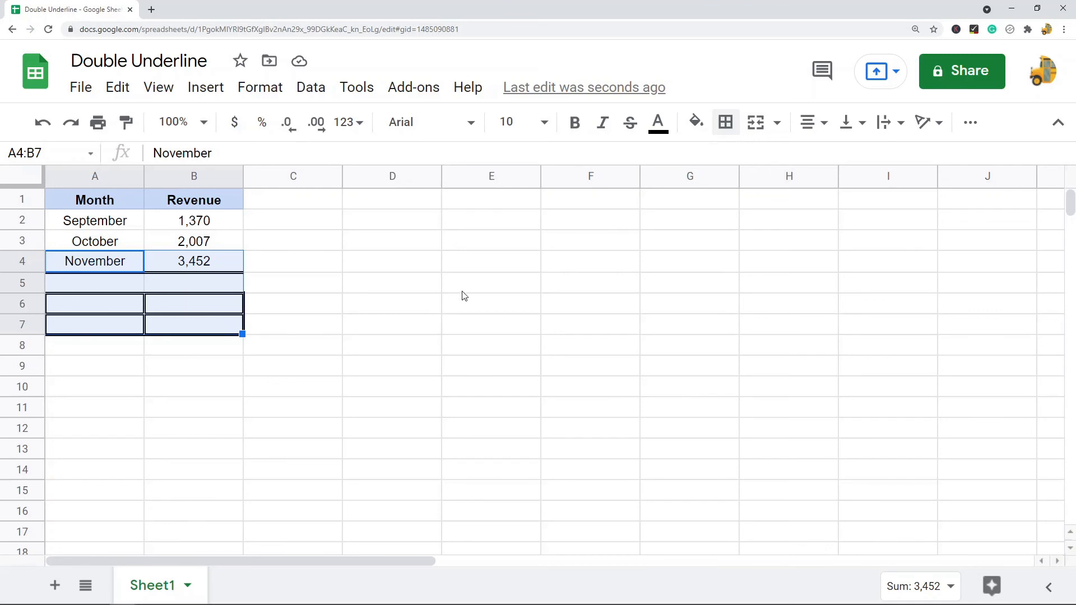
Clear all borders from A4:B7, removing the November underline and the A6:B7 boxes.
click(725, 122)
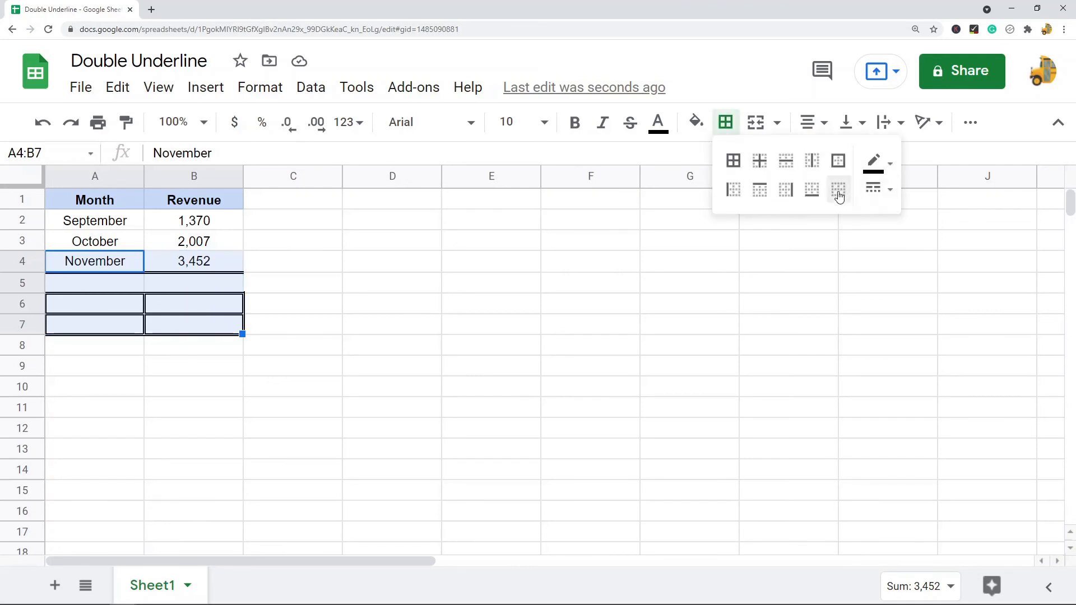
click(837, 189)
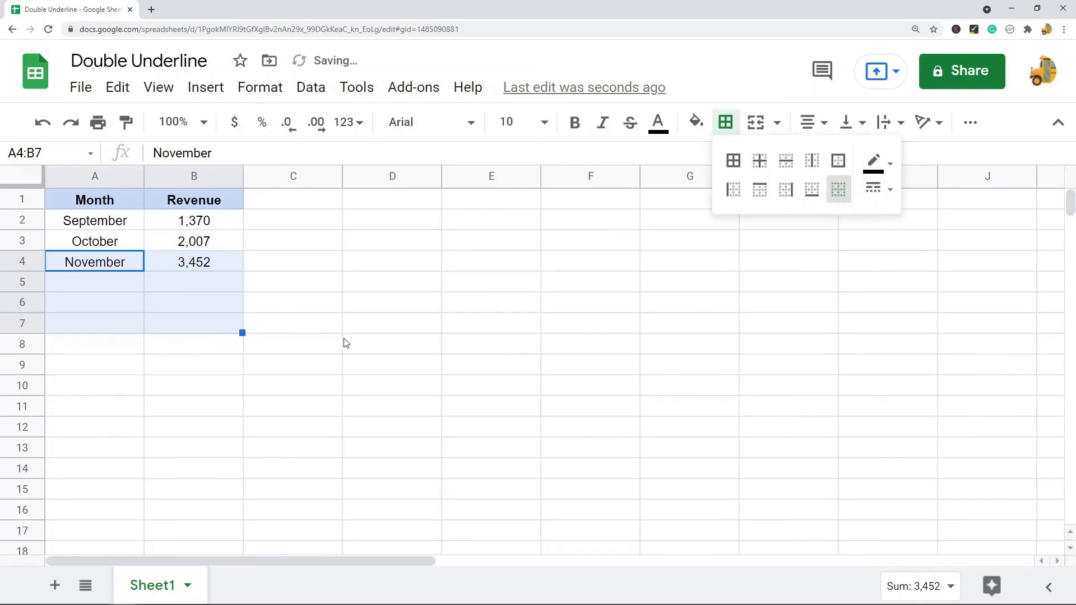